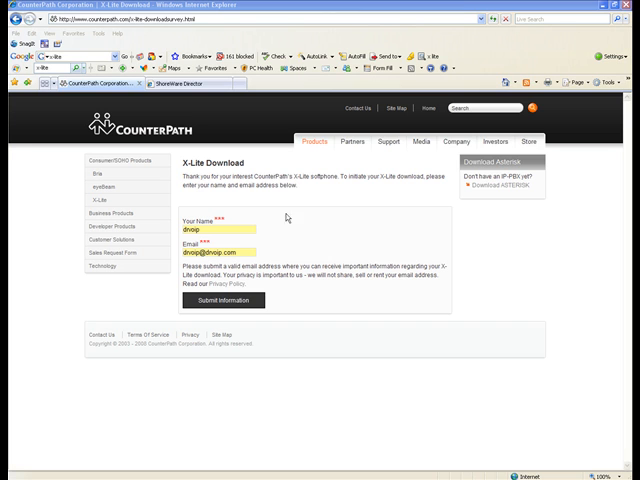
pyautogui.moveTo(286, 216)
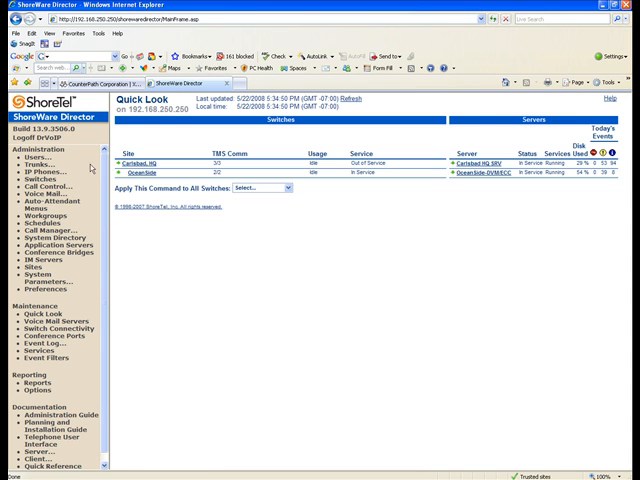
# - Show the Edit ShoreGear Switch page with its address, server and port assignments
pyautogui.click(42, 214)
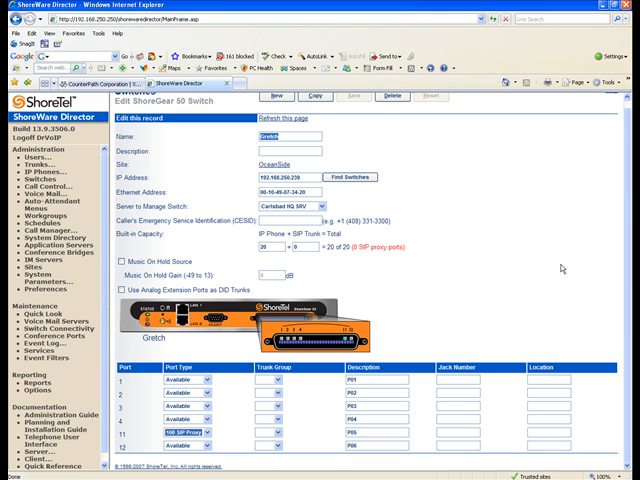
pyautogui.moveTo(562, 268)
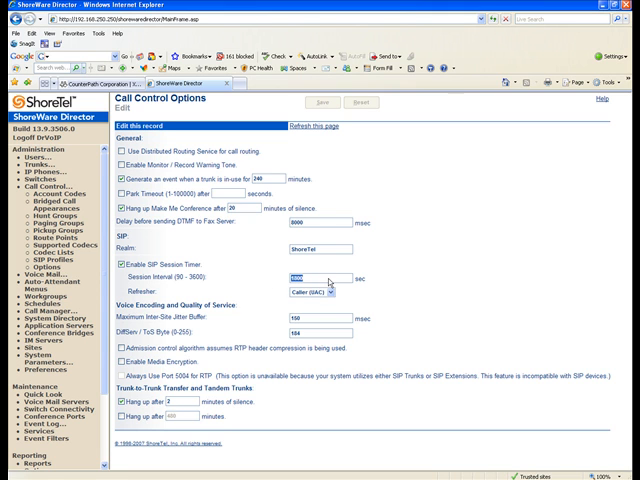
pyautogui.moveTo(328, 284)
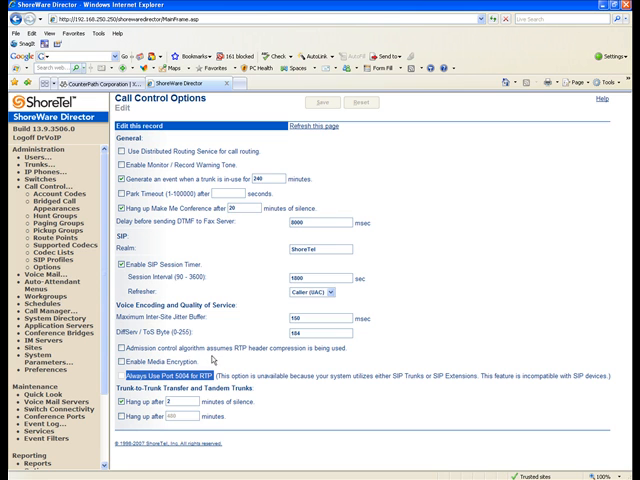
# - Move from the reviewed Call Control Options to the site's edit page with its SIP proxy settings
pyautogui.click(44, 324)
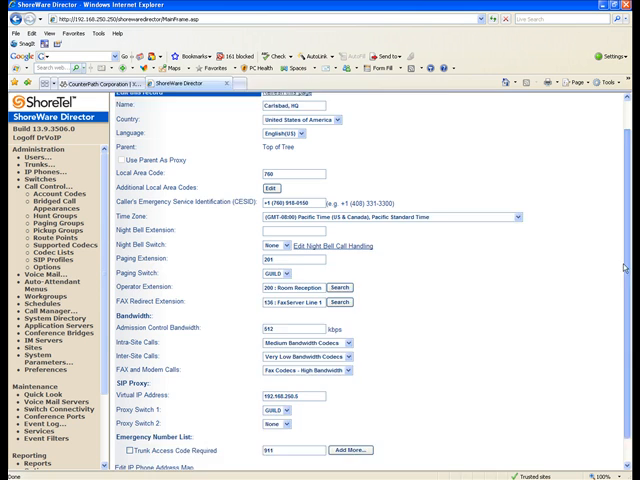
# - Save the site with its SIP Proxy Virtual IP Address and Proxy Switch 1 set
pyautogui.scroll(-3)
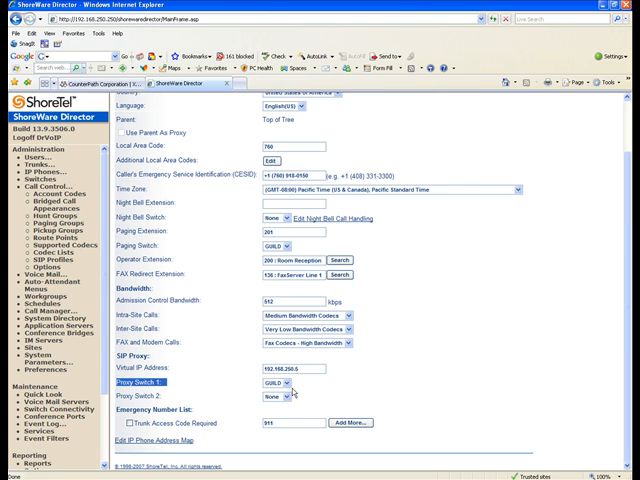
pyautogui.moveTo(452, 364)
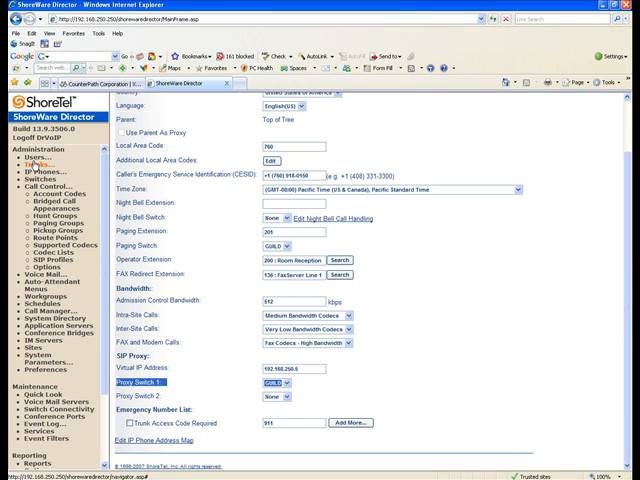
pyautogui.click(48, 170)
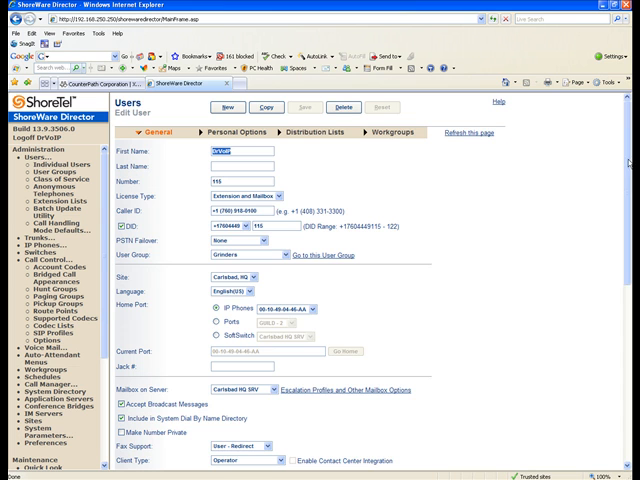
# - Save the user's account with a SIP Password entered for softphone registration
pyautogui.scroll(-3)
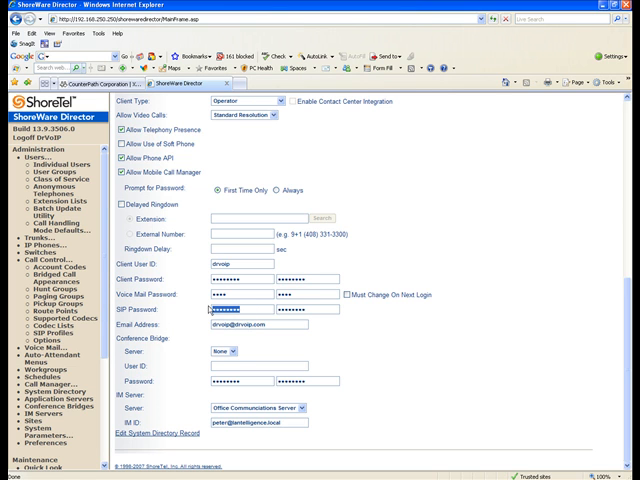
pyautogui.click(224, 310)
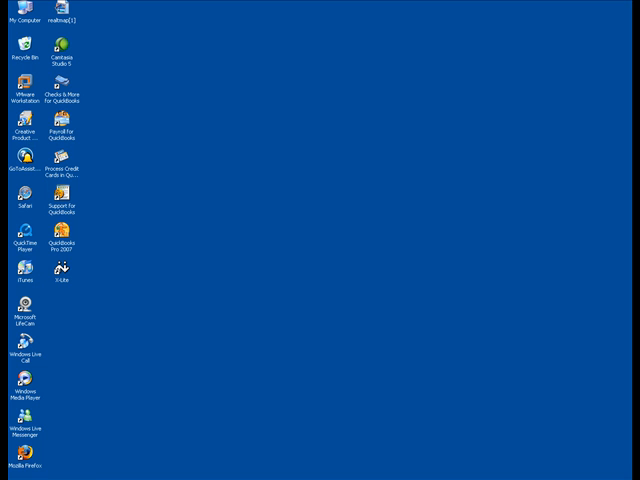
# - Start X-Lite from the Start menu and show its SIP Accounts list
pyautogui.click(20, 472)
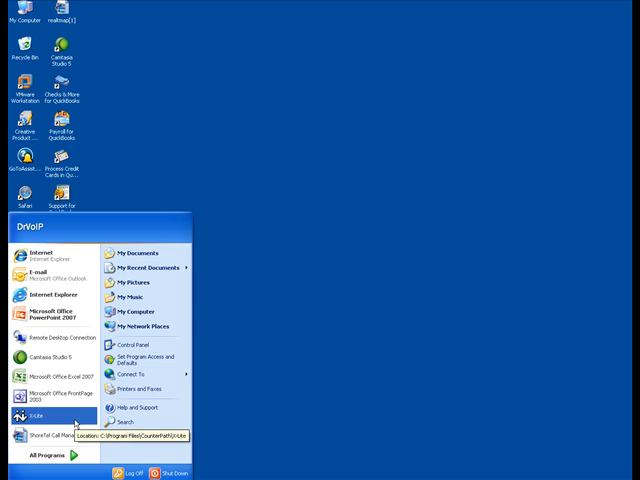
pyautogui.click(38, 412)
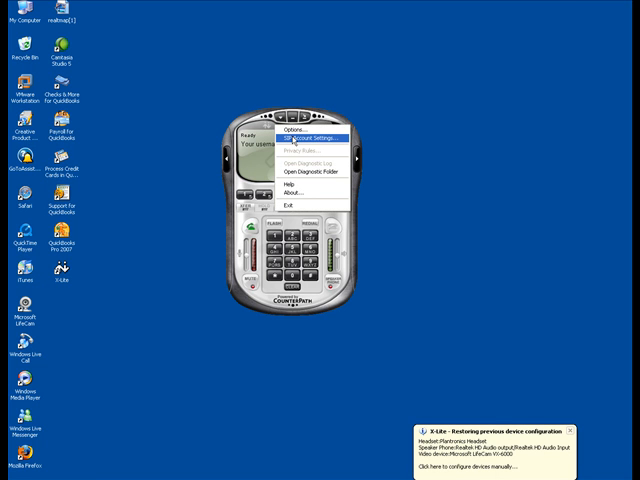
pyautogui.click(308, 138)
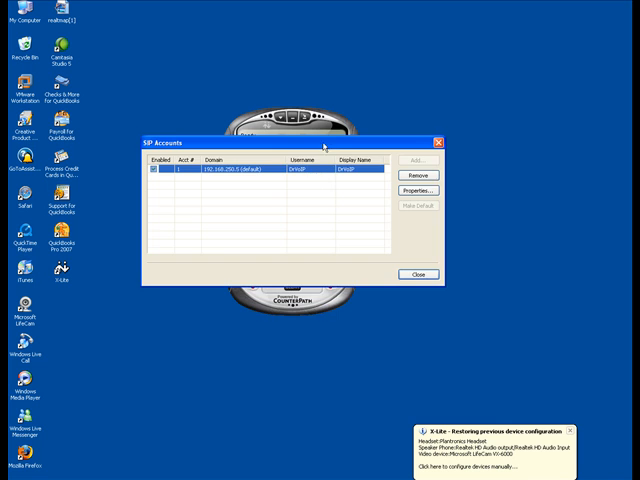
# - Apply the first SIP account's user name, password and ShoreTel server domain
pyautogui.click(416, 190)
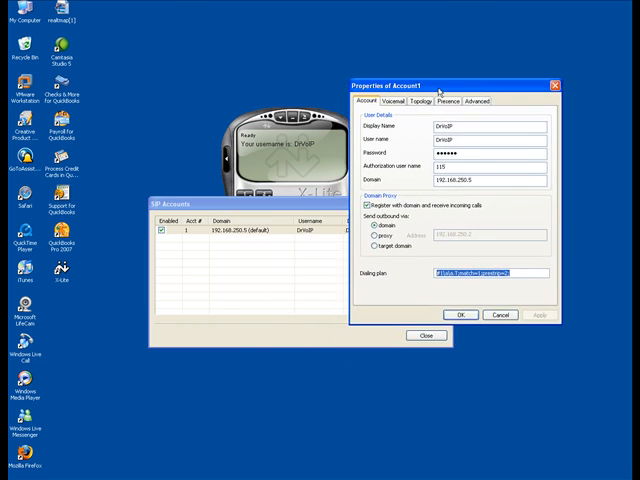
pyautogui.click(460, 316)
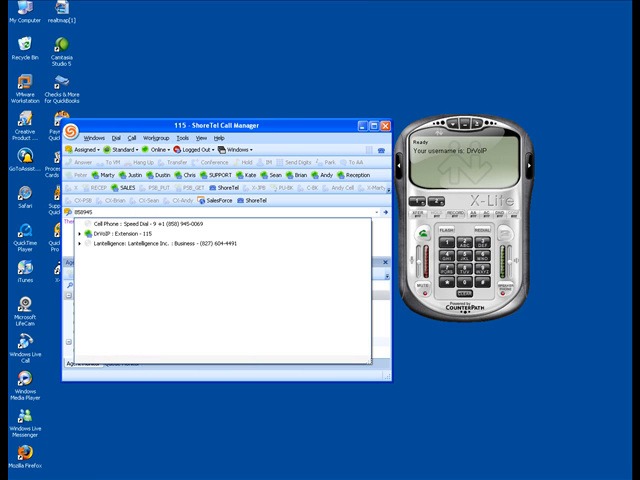
# - Dial the SIP extension from Call Manager and answer the ringing call on X-Lite
pyautogui.write('0')
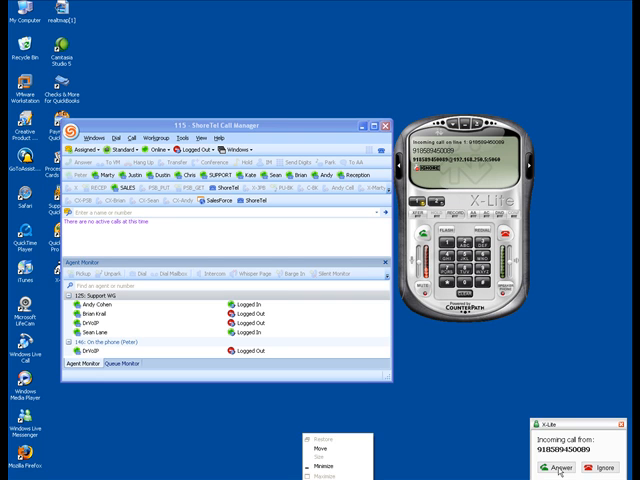
pyautogui.click(560, 468)
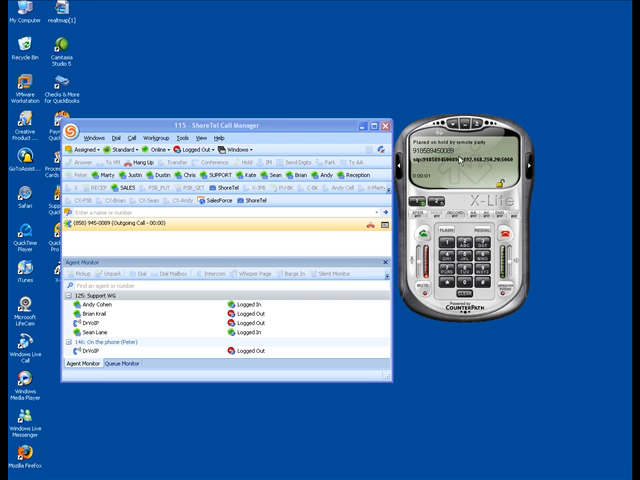